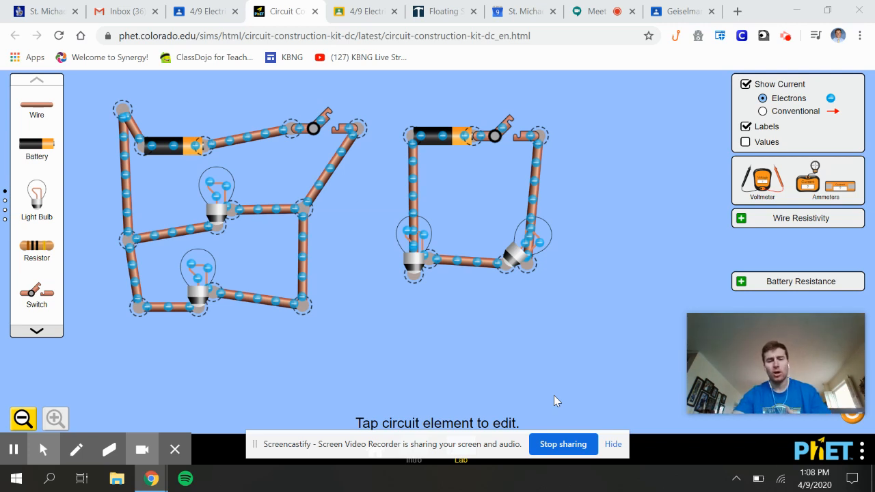
{"action": "mouse_move", "coordinate": [470, 341]}
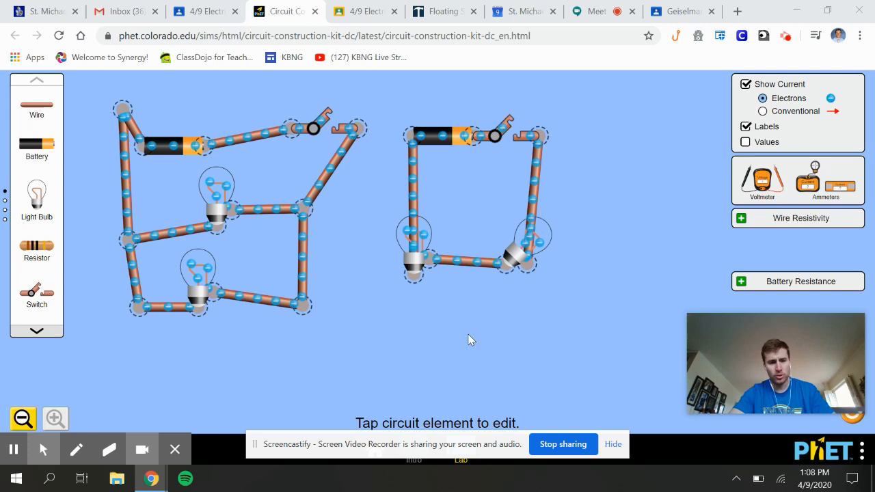
{"action": "mouse_move", "coordinate": [190, 249]}
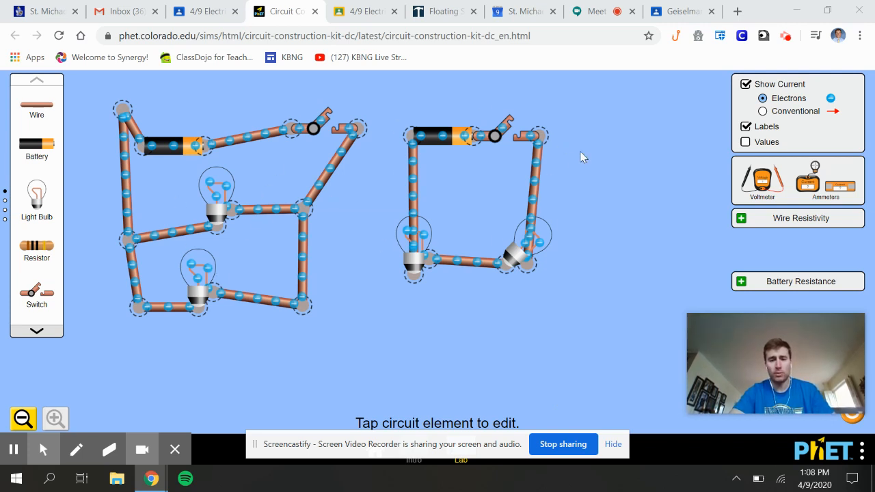
{"action": "mouse_move", "coordinate": [153, 289]}
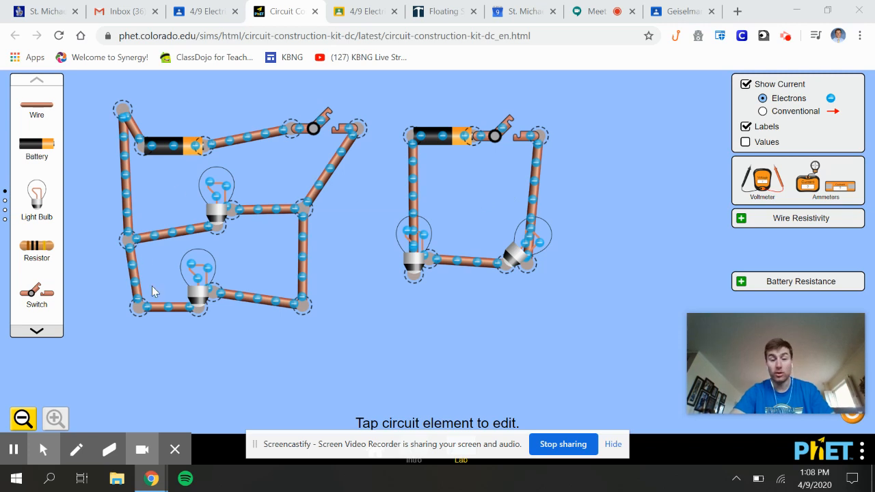
{"action": "mouse_move", "coordinate": [451, 262]}
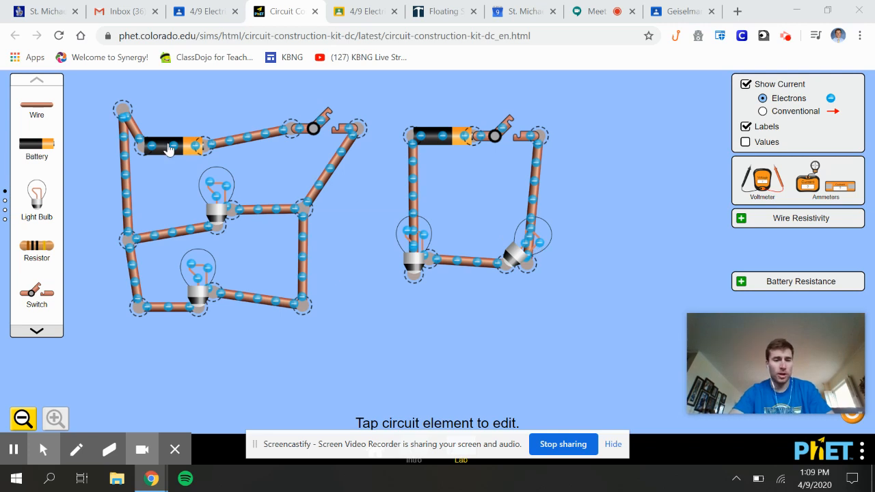
{"action": "mouse_move", "coordinate": [451, 135]}
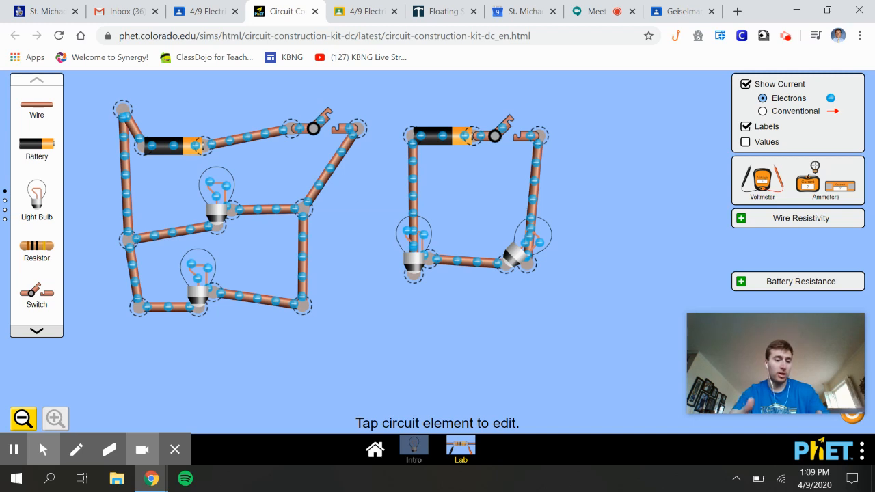
{"action": "mouse_move", "coordinate": [258, 309]}
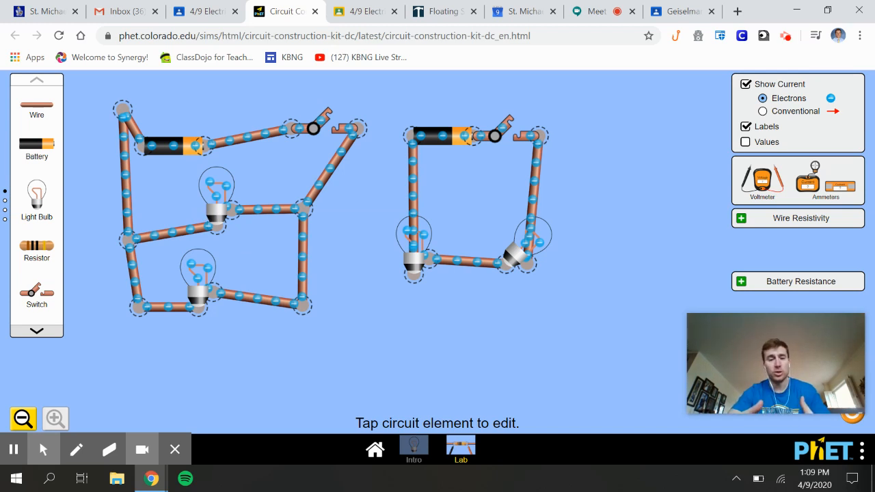
{"action": "mouse_move", "coordinate": [342, 172]}
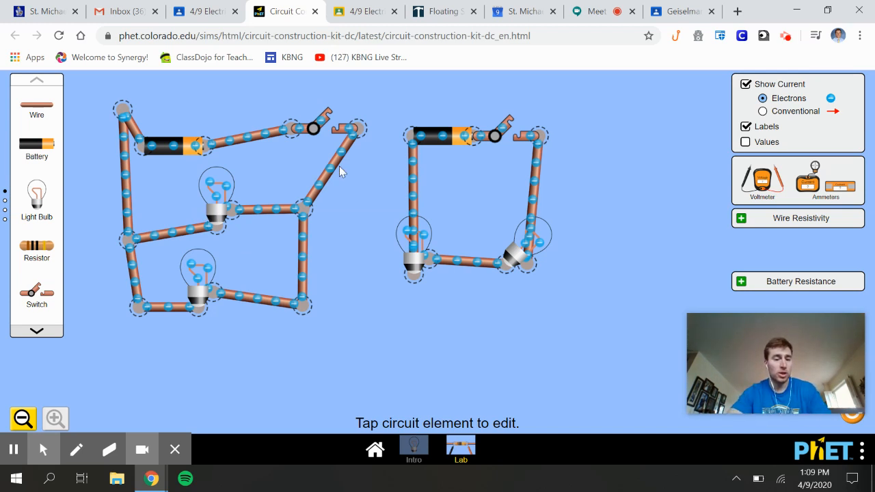
{"action": "mouse_move", "coordinate": [412, 249]}
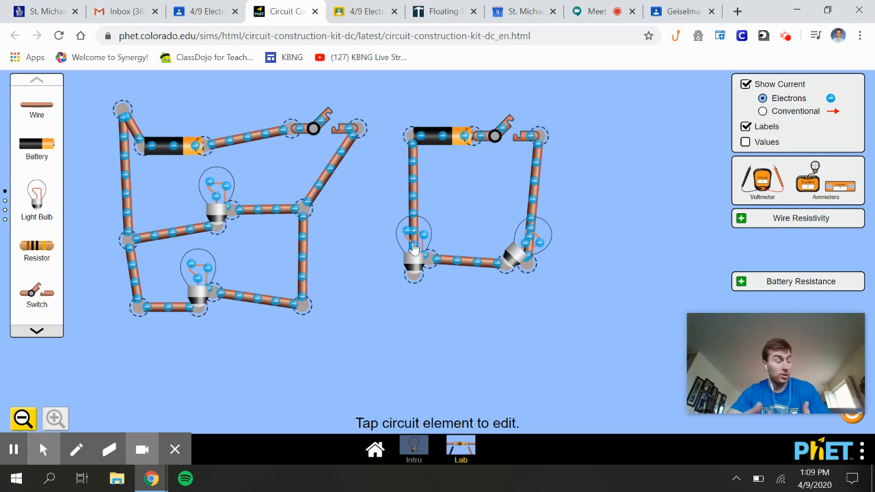
{"action": "mouse_move", "coordinate": [517, 131]}
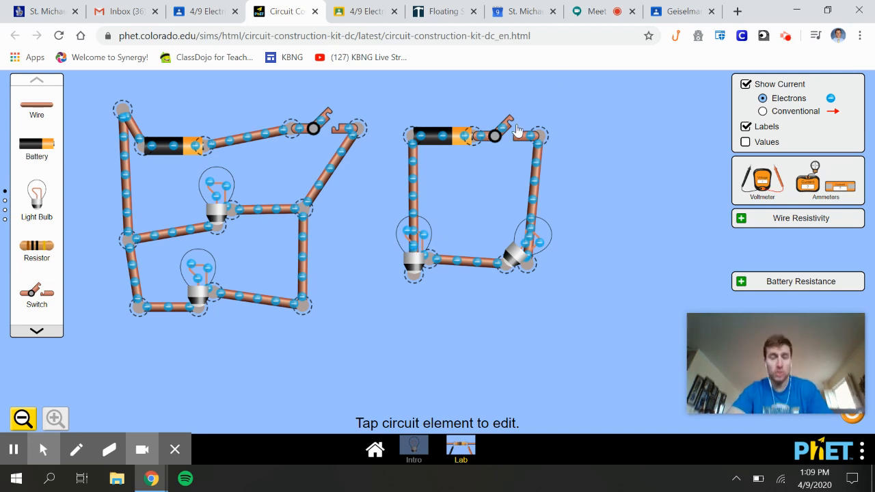
Step: Toggle the series circuit's switch closed and open twice, then close the parallel circuit's switch so its bulbs light
{"action": "left_click", "coordinate": [514, 132]}
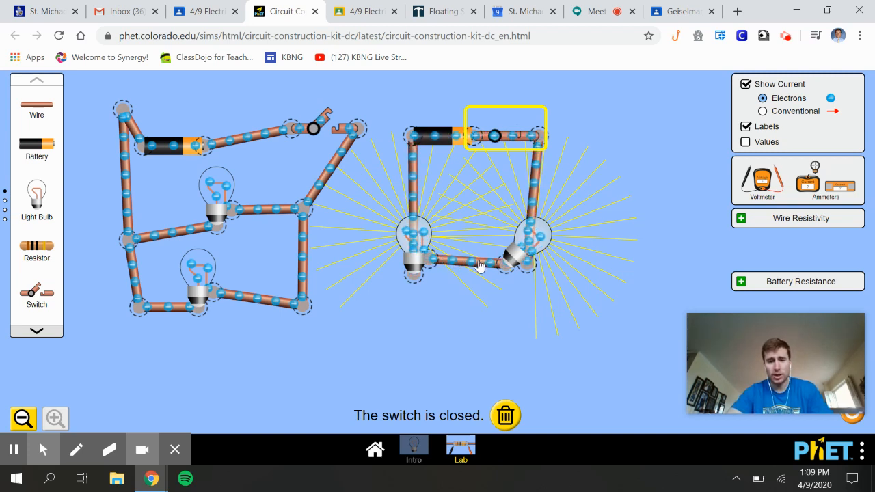
{"action": "left_click", "coordinate": [508, 134]}
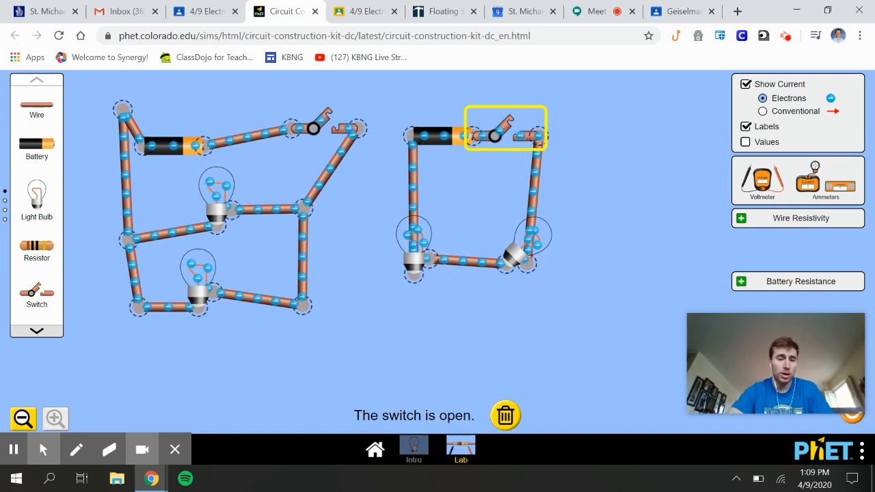
{"action": "mouse_move", "coordinate": [355, 96]}
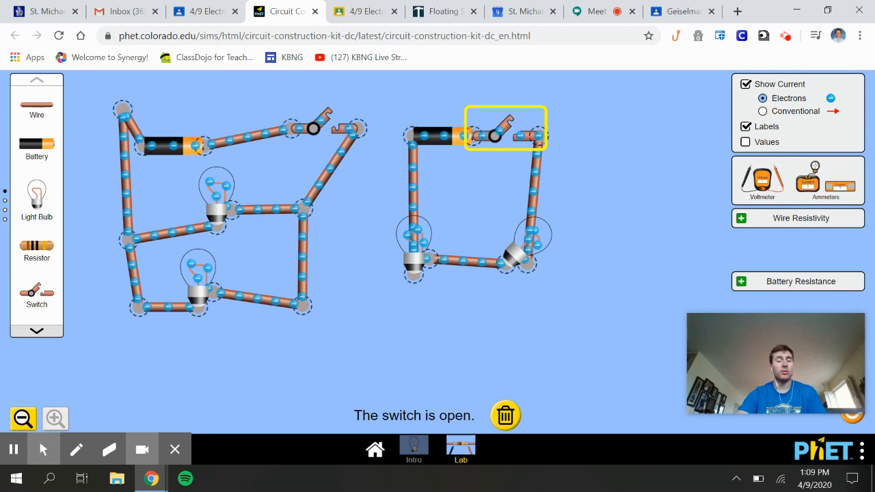
{"action": "mouse_move", "coordinate": [317, 132]}
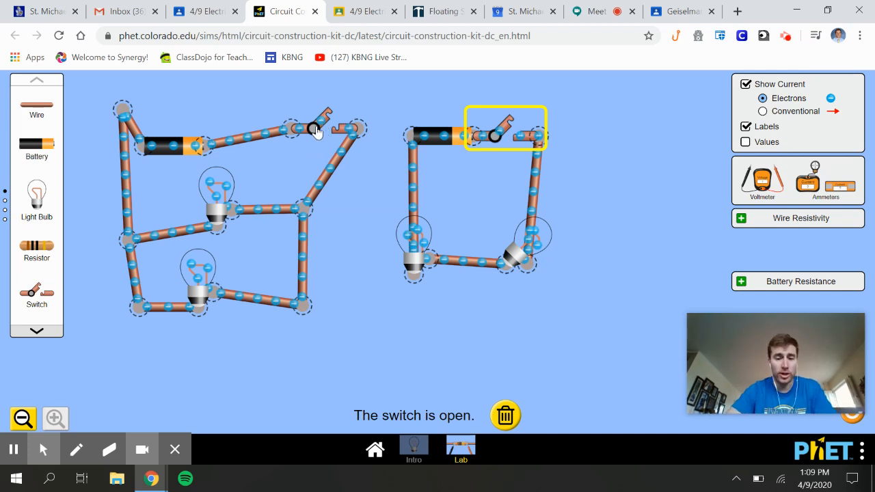
{"action": "left_click", "coordinate": [495, 135]}
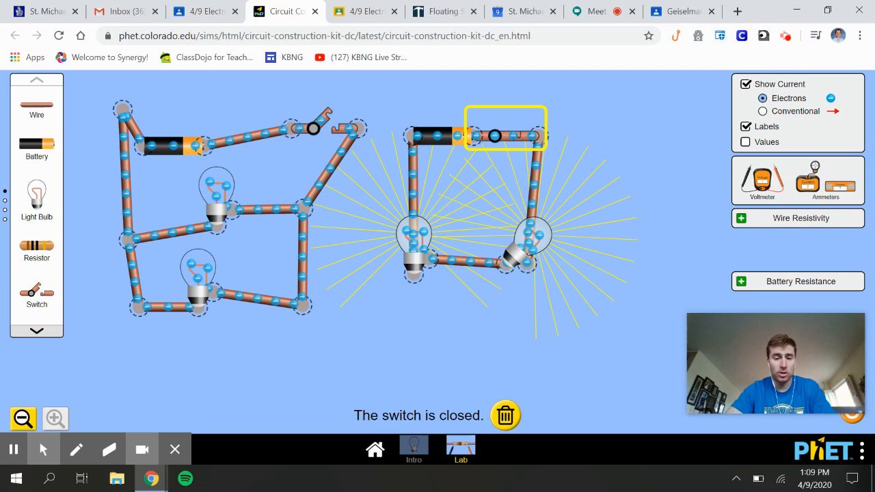
{"action": "left_click", "coordinate": [495, 129]}
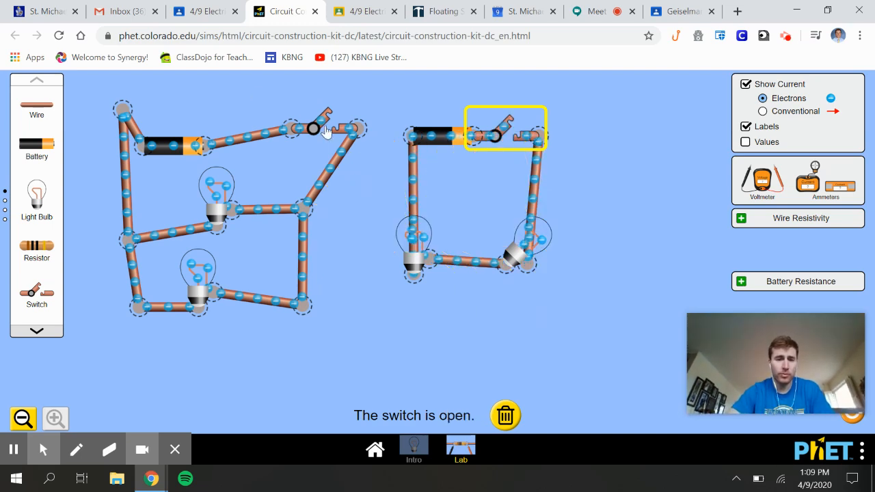
{"action": "left_click", "coordinate": [326, 129]}
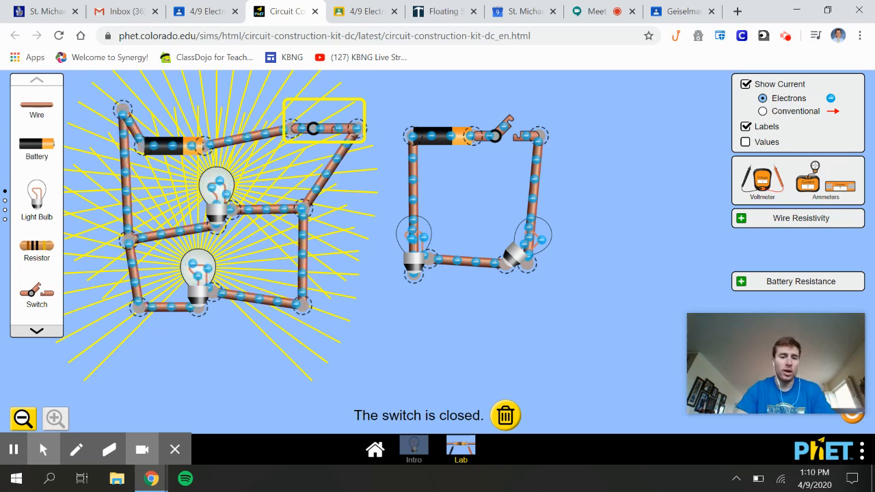
Step: Reopen and reclose the parallel circuit's switch so both circuits are complete and all four bulbs are lit
{"action": "left_click", "coordinate": [315, 129]}
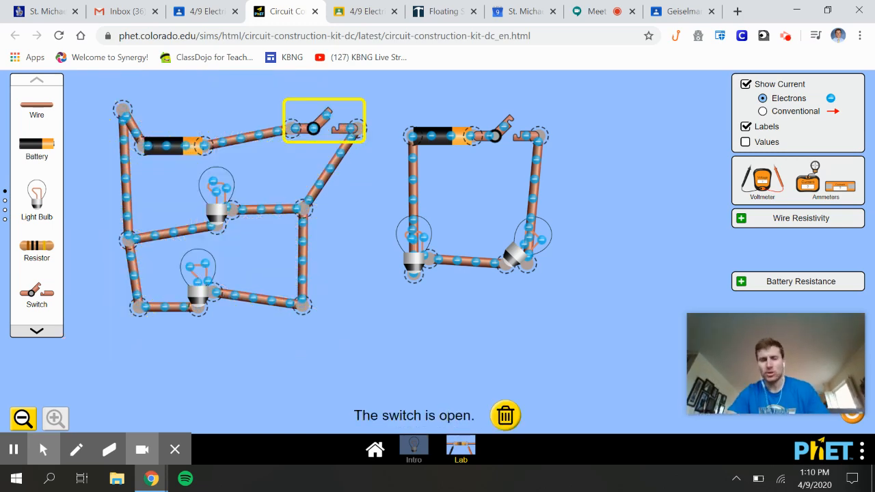
{"action": "left_click", "coordinate": [315, 129]}
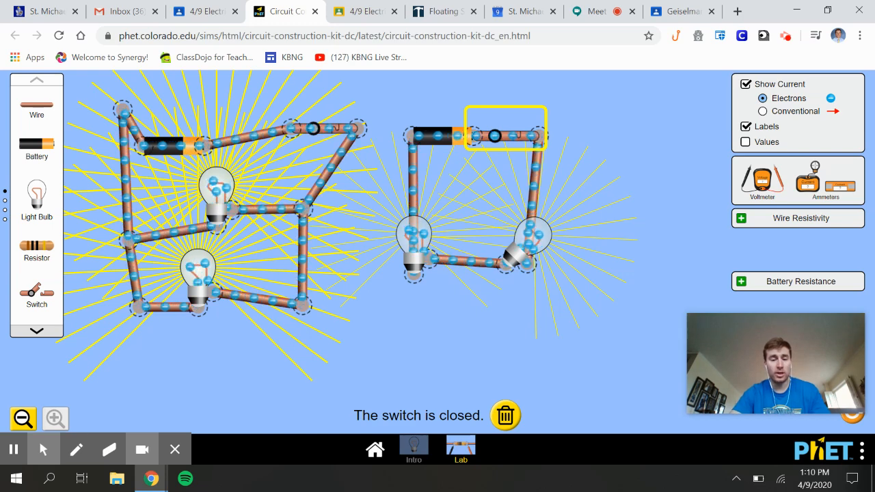
{"action": "left_click", "coordinate": [506, 130]}
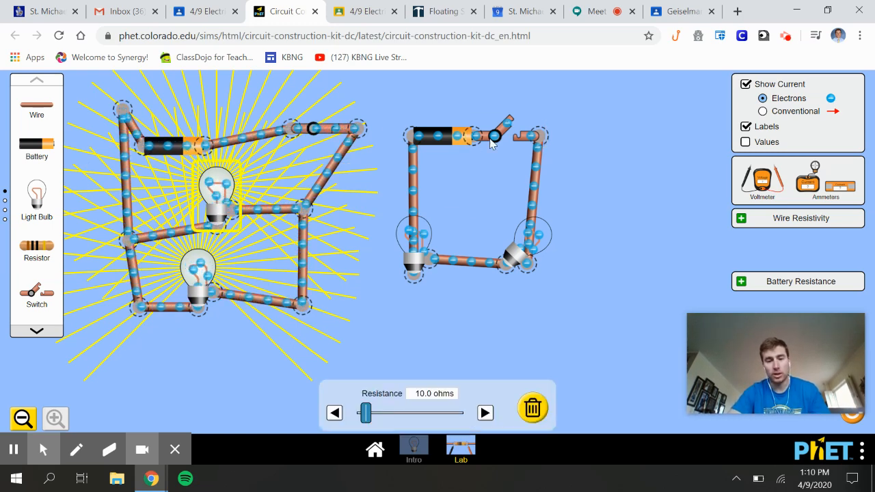
{"action": "left_click", "coordinate": [504, 134]}
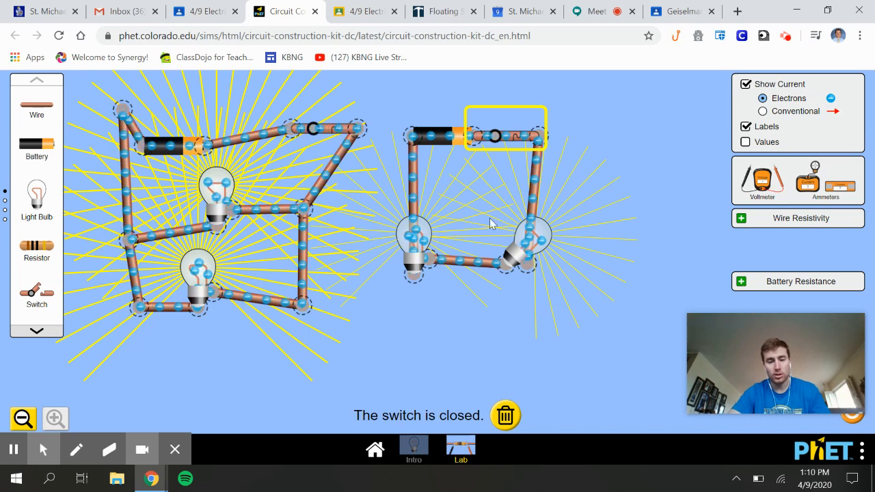